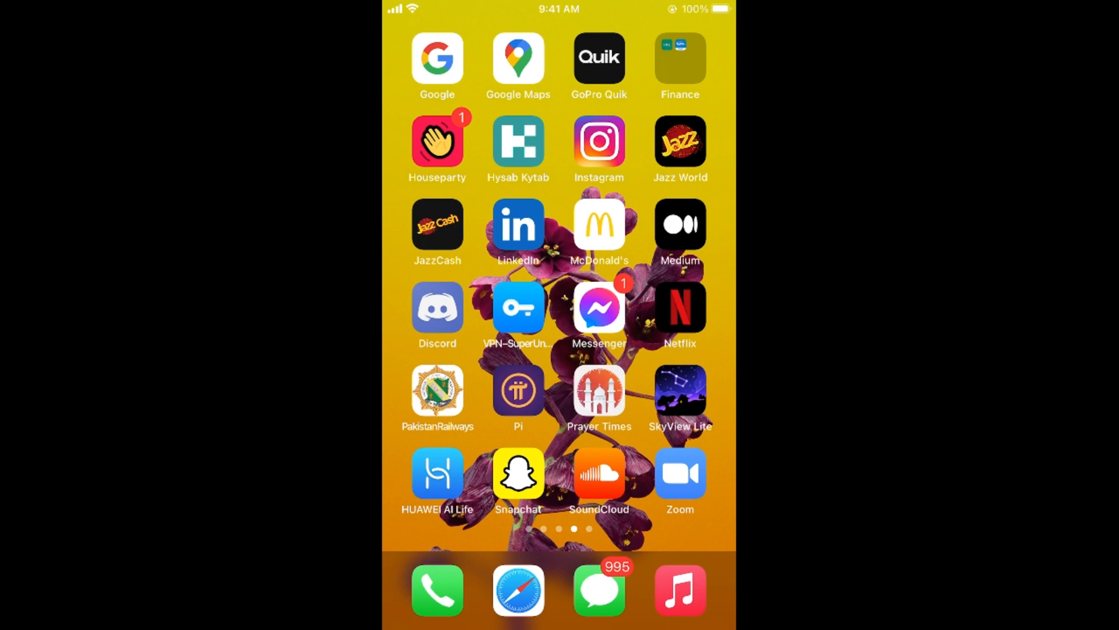
# Step: Launch Instagram from the Home Screen to reach the home feed
pyautogui.click(599, 140)
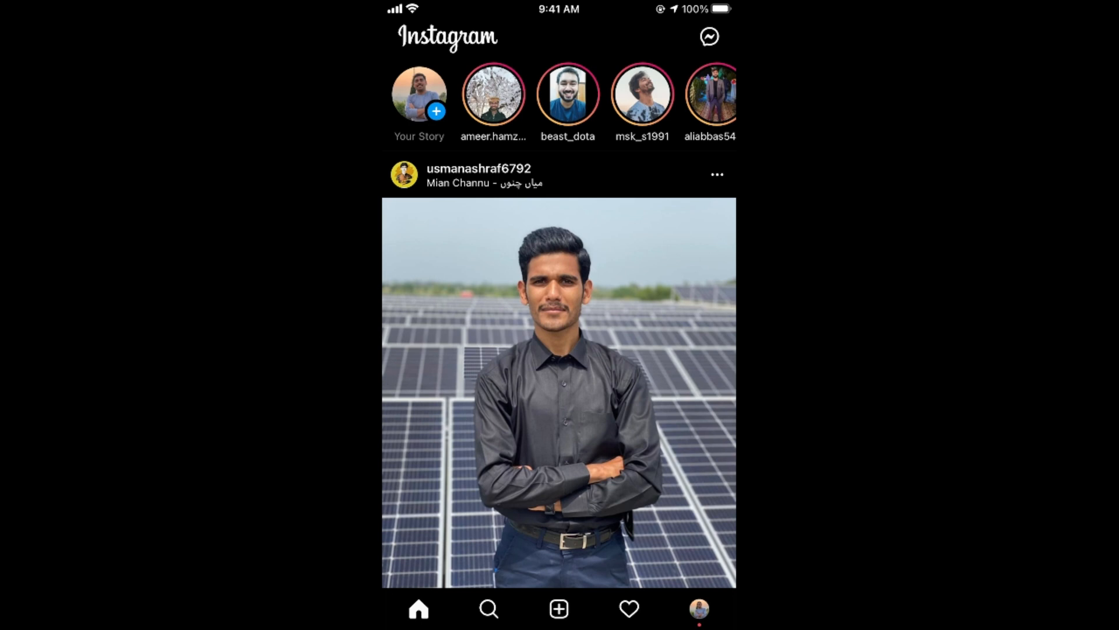
# Step: Go to your own profile and into the account options menu toward Settings
pyautogui.click(698, 609)
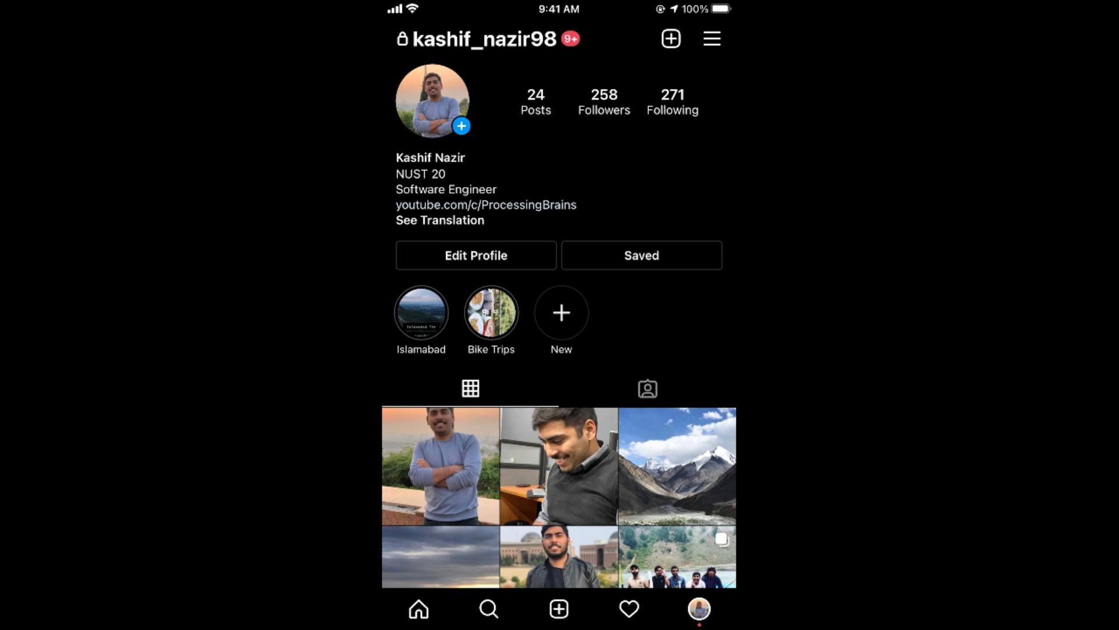
pyautogui.click(711, 38)
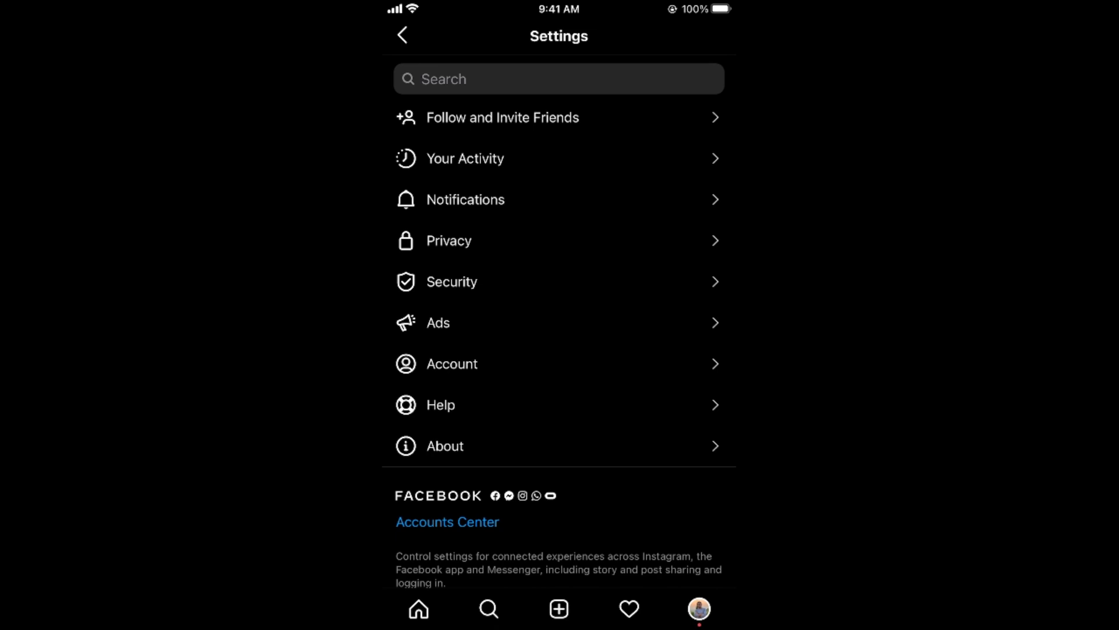
# Step: Reach Accounts Center from the Facebook section lower in Settings
pyautogui.scroll(-3)
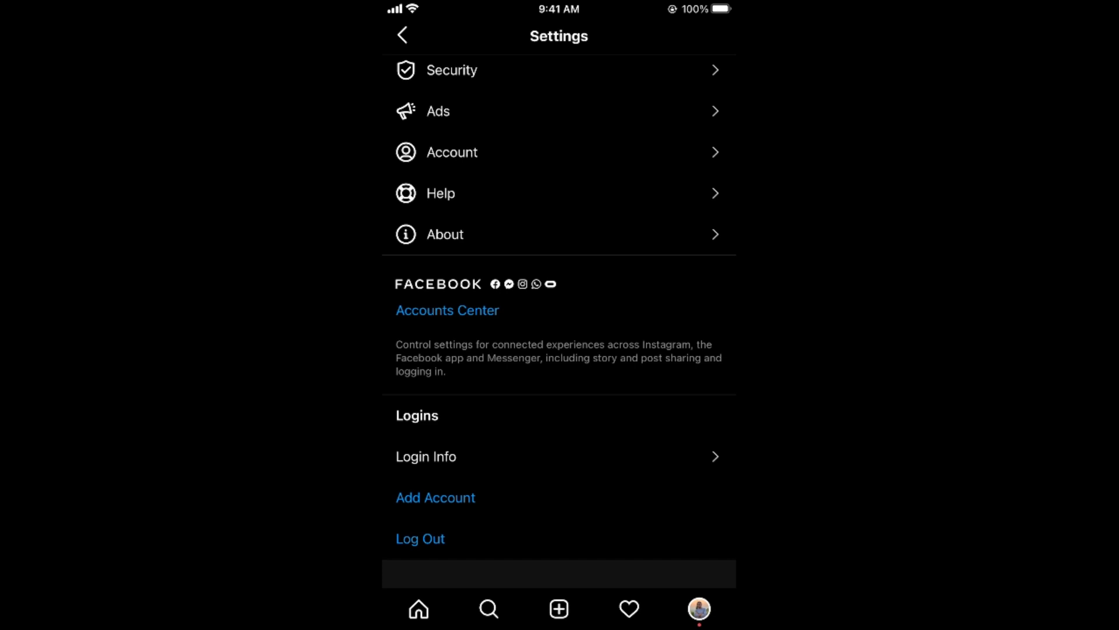
pyautogui.click(447, 310)
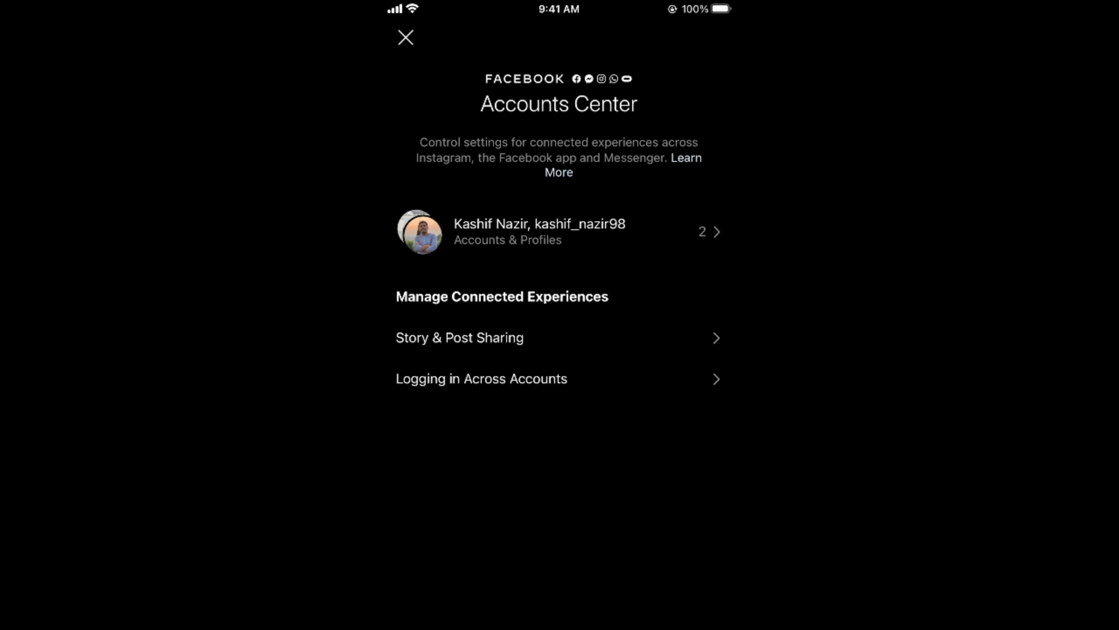
# Step: Show the Accounts & Profiles list with the linked Instagram and Facebook accounts
pyautogui.click(559, 231)
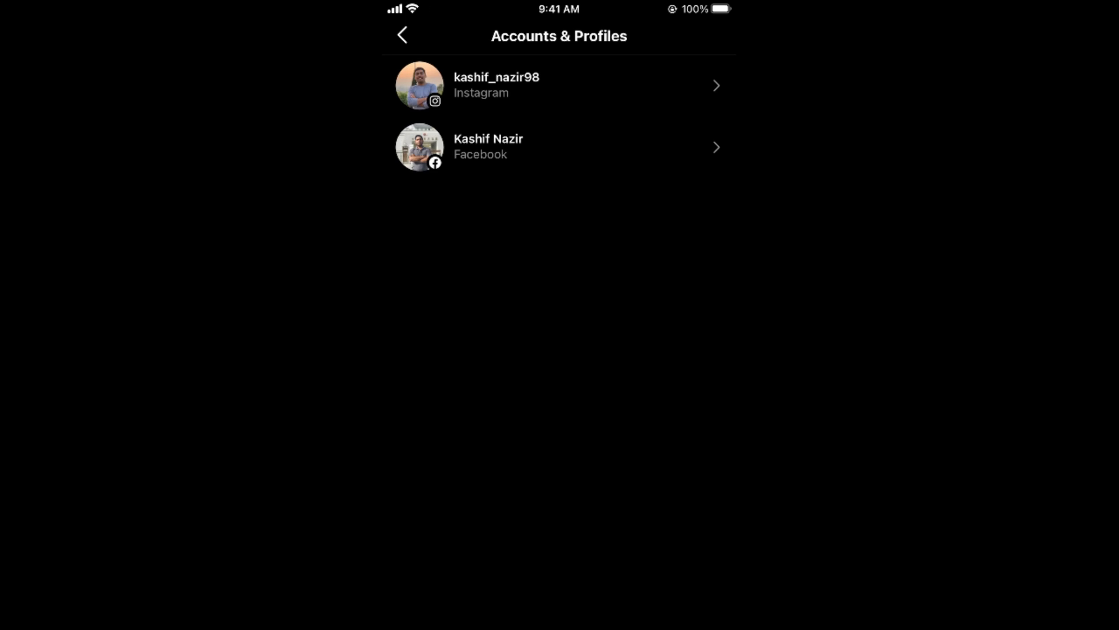
# Step: View the linked Facebook account's detail page with its removal option
pyautogui.click(558, 147)
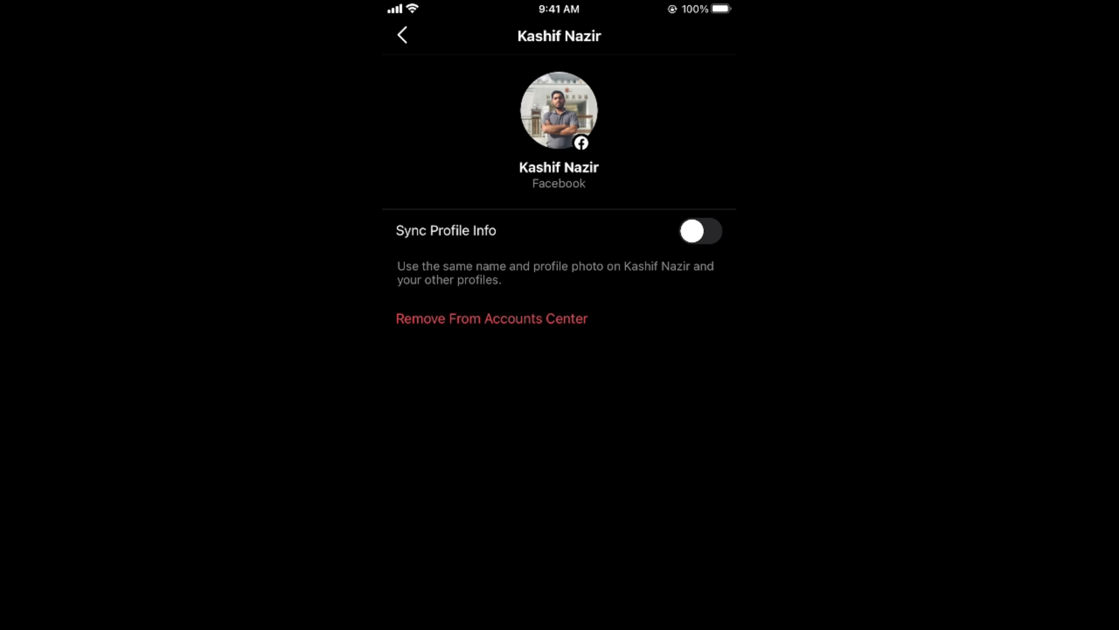
# Step: Begin Remove From Accounts Center and continue past the disable-connected-experiences prompt
pyautogui.click(491, 318)
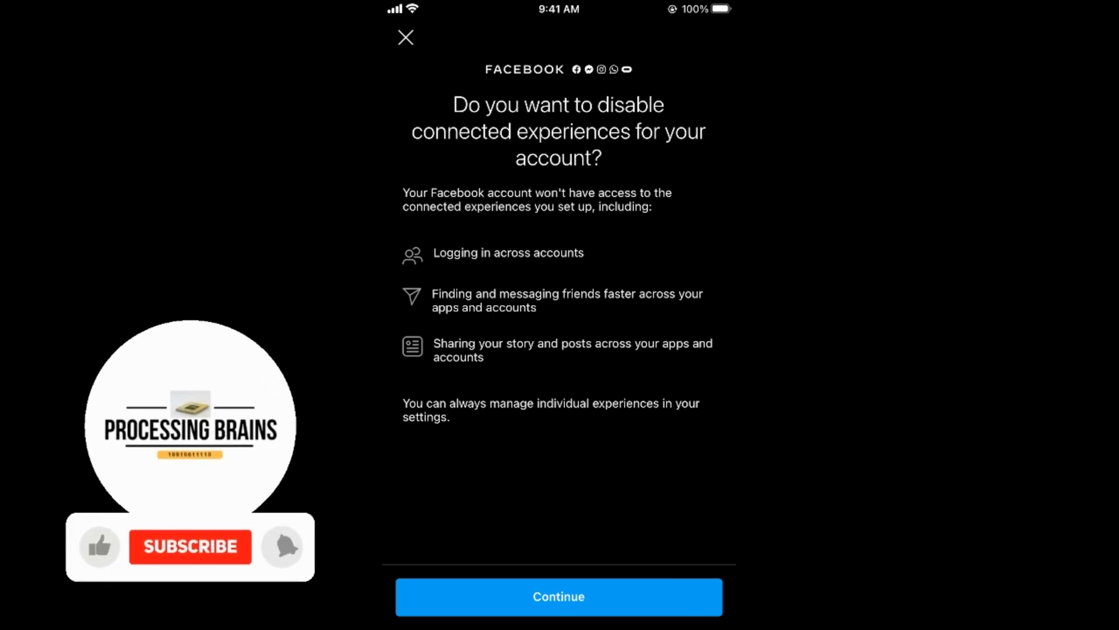
pyautogui.click(558, 596)
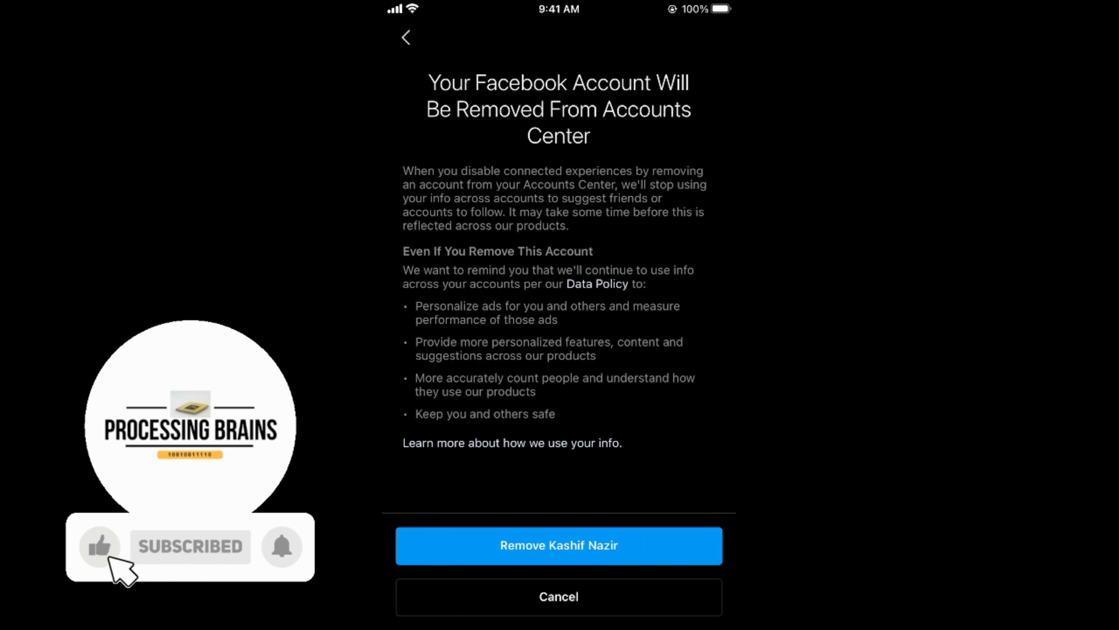